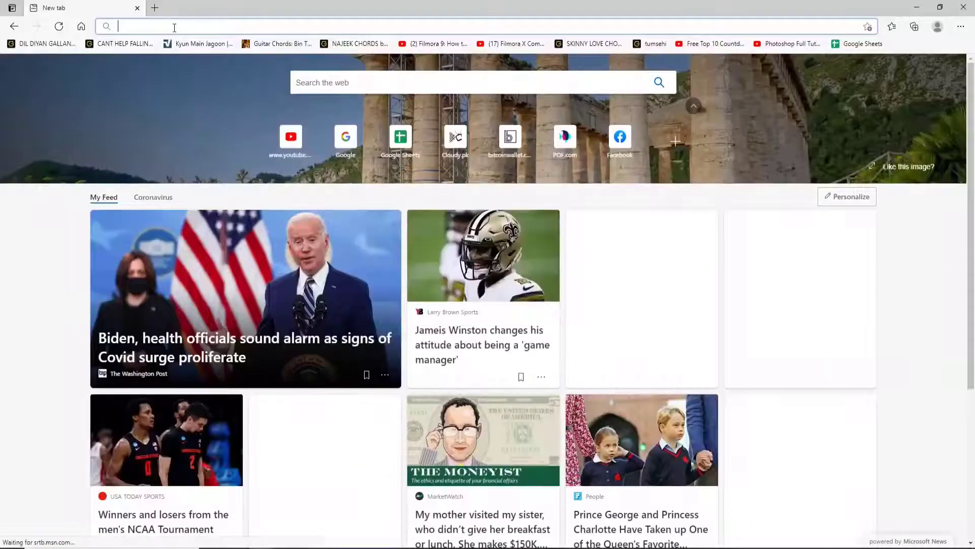
Search Bing for "gap credit card login" from the address bar
{"action": "type", "text": "gap credit card login"}
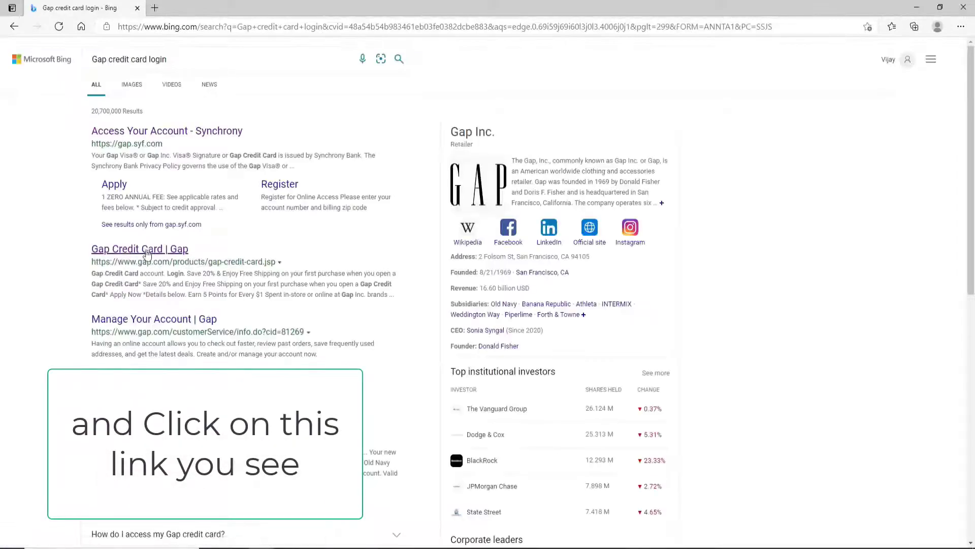
Reach the gap.syf.com cardmember login page via the Gap Credit Card result's Sign In menu
{"action": "left_click", "coordinate": [139, 248]}
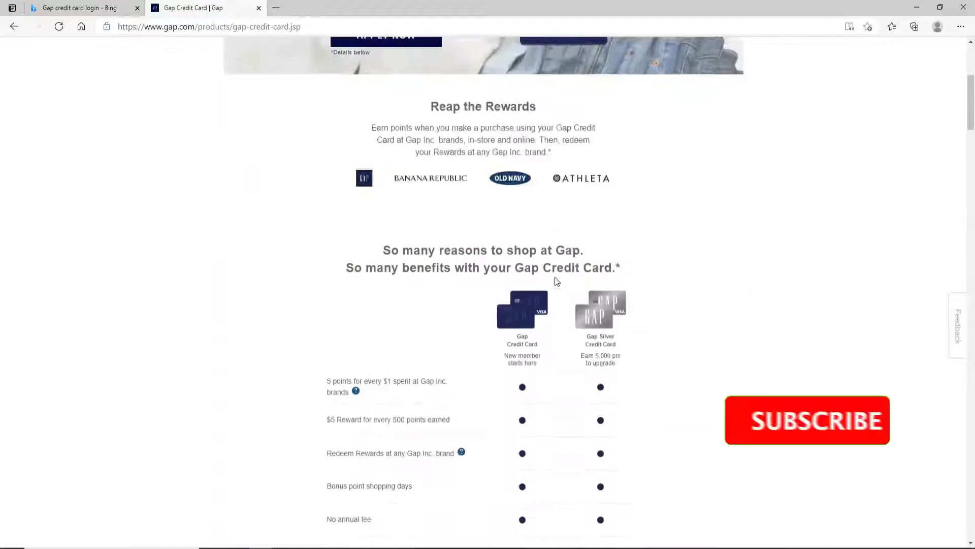
{"action": "left_click", "coordinate": [785, 48]}
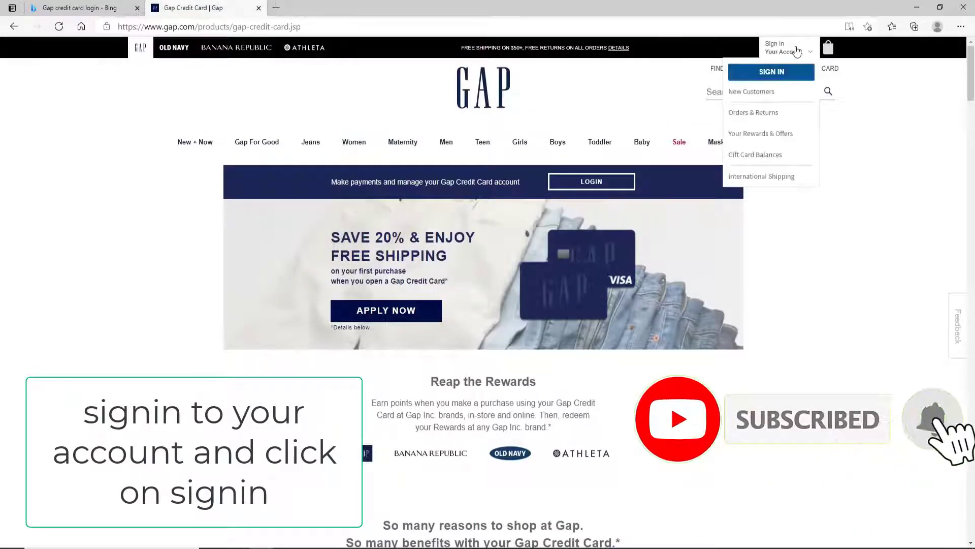
{"action": "left_click", "coordinate": [770, 71]}
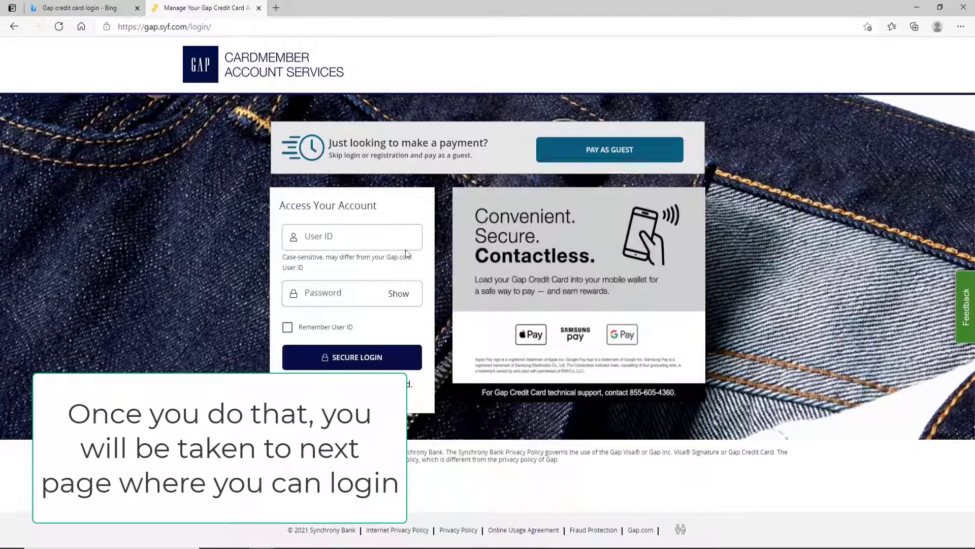
{"action": "left_click", "coordinate": [352, 236]}
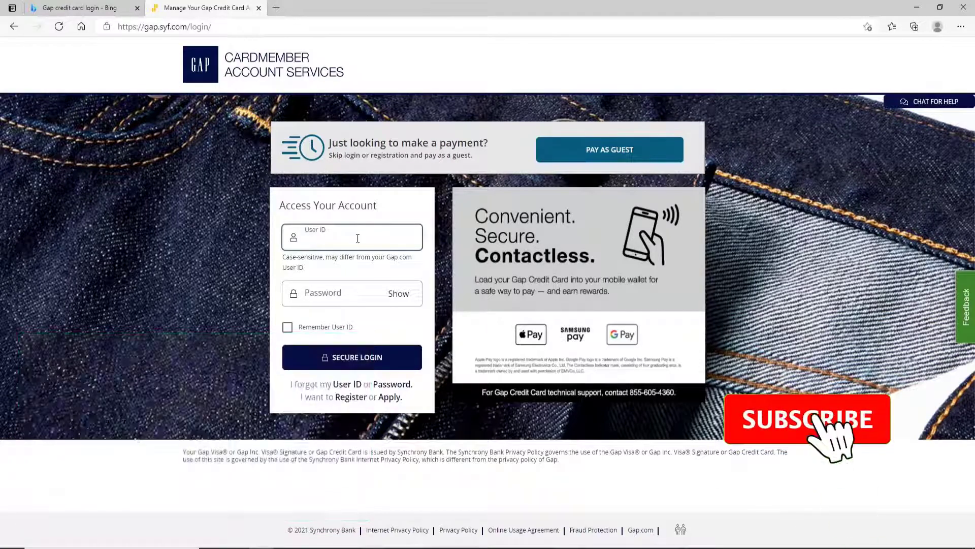
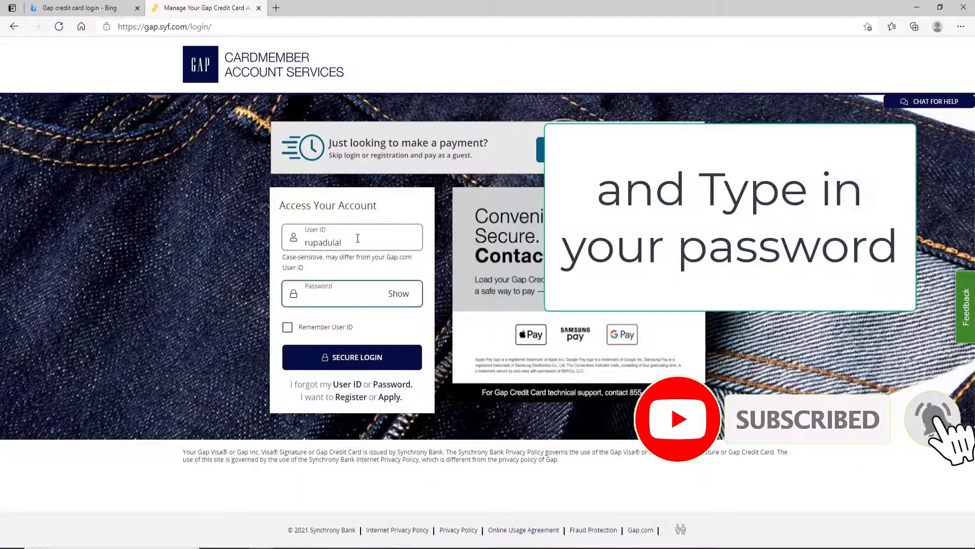
{"action": "type", "text": "password"}
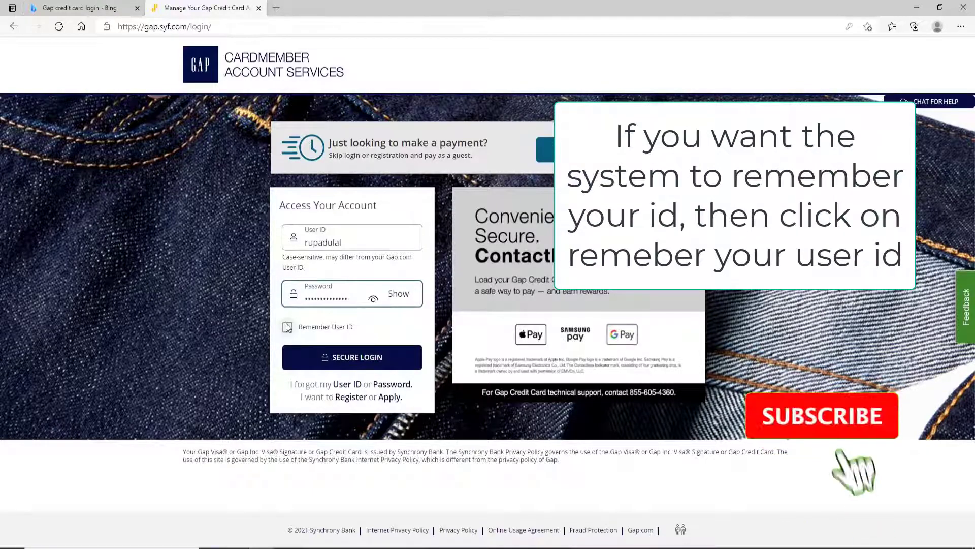
{"action": "left_click", "coordinate": [288, 326]}
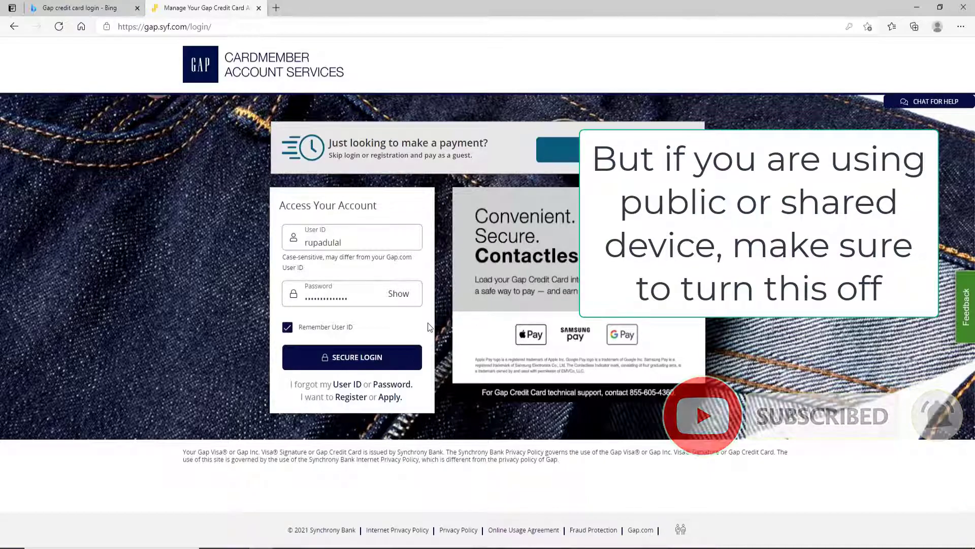
{"action": "left_click", "coordinate": [287, 326]}
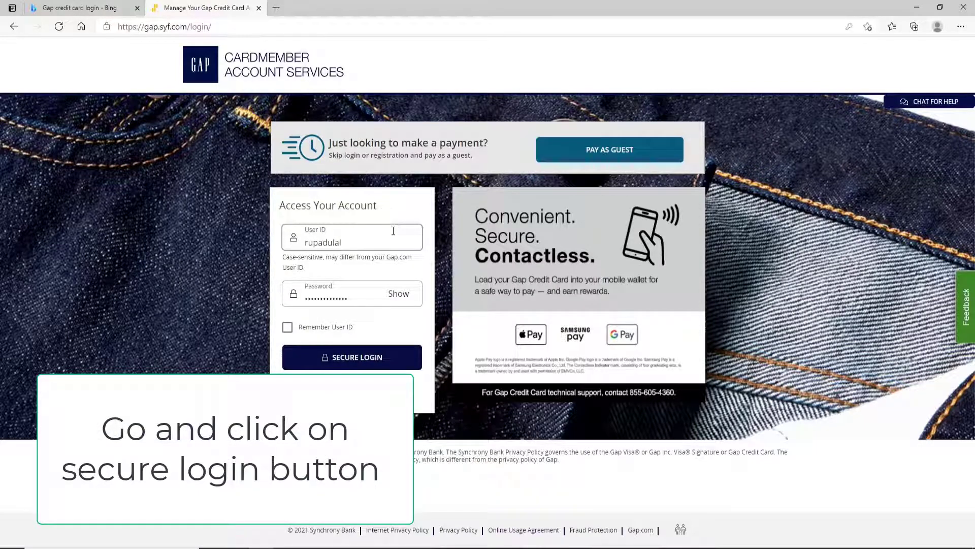
{"action": "left_click", "coordinate": [351, 357]}
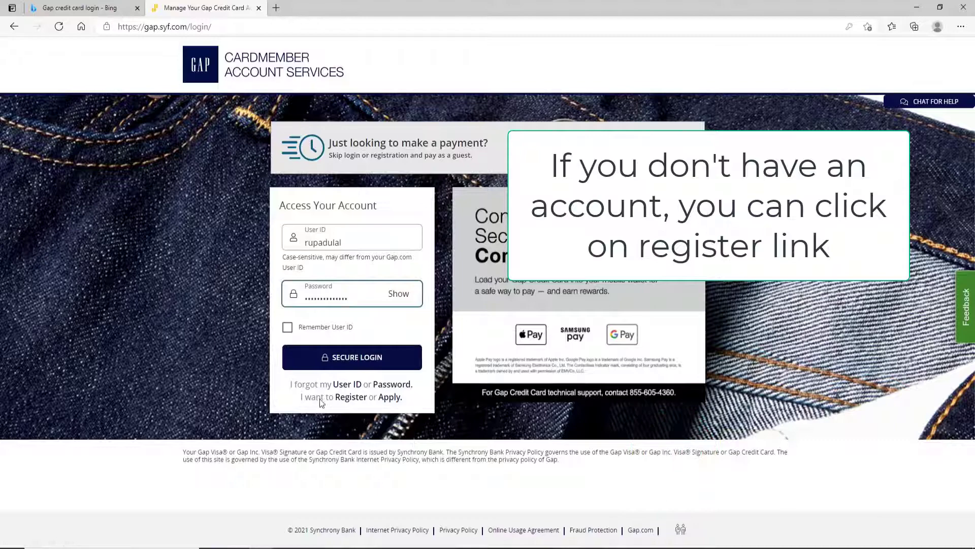
{"action": "mouse_move", "coordinate": [389, 397]}
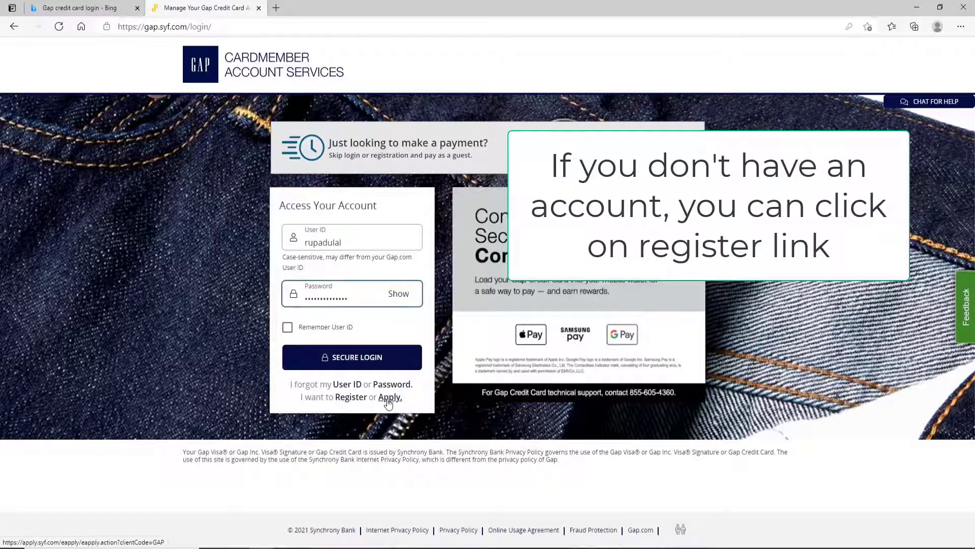
Start a Gap credit card application from the Apply link under Secure Login
{"action": "left_click", "coordinate": [389, 397]}
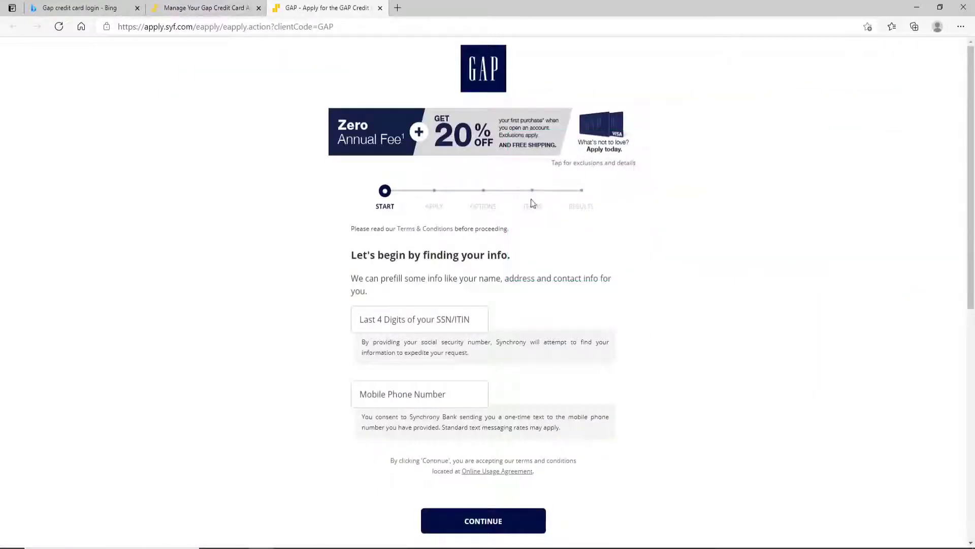
{"action": "mouse_move", "coordinate": [217, 542]}
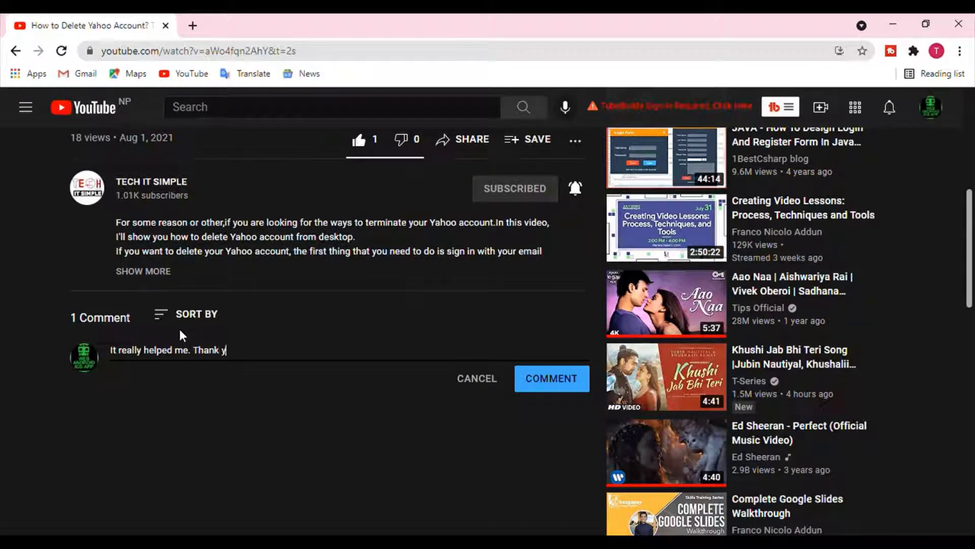
Post the comment "It really helped me. Thank you." on the YouTube video
{"action": "left_click", "coordinate": [551, 378]}
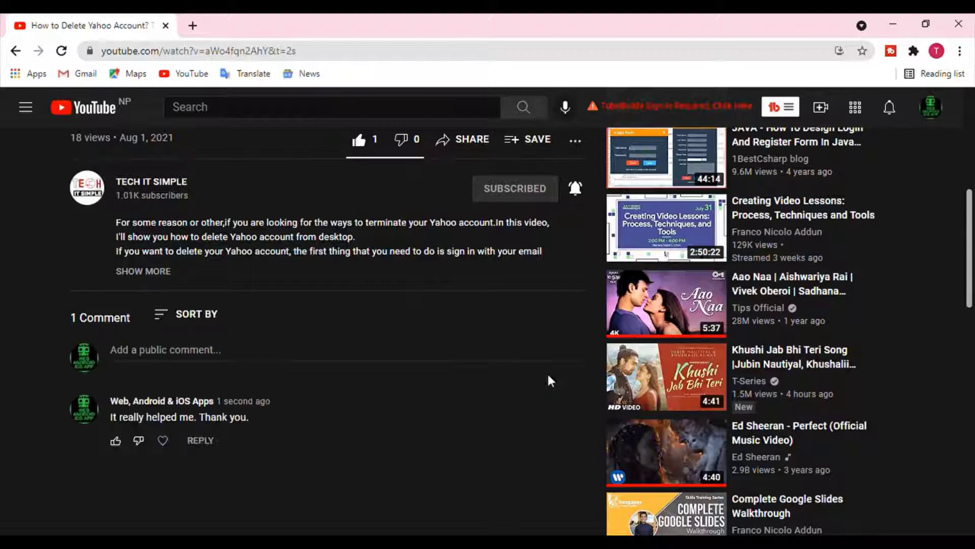